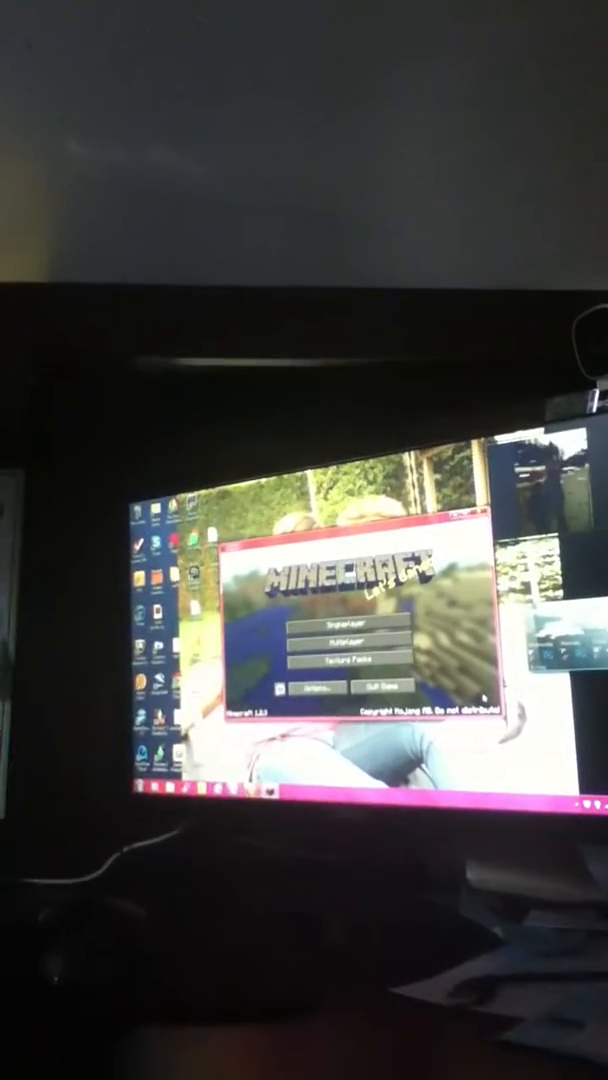
# Choose Singleplayer to show the list of saved worlds.
pyautogui.click(344, 628)
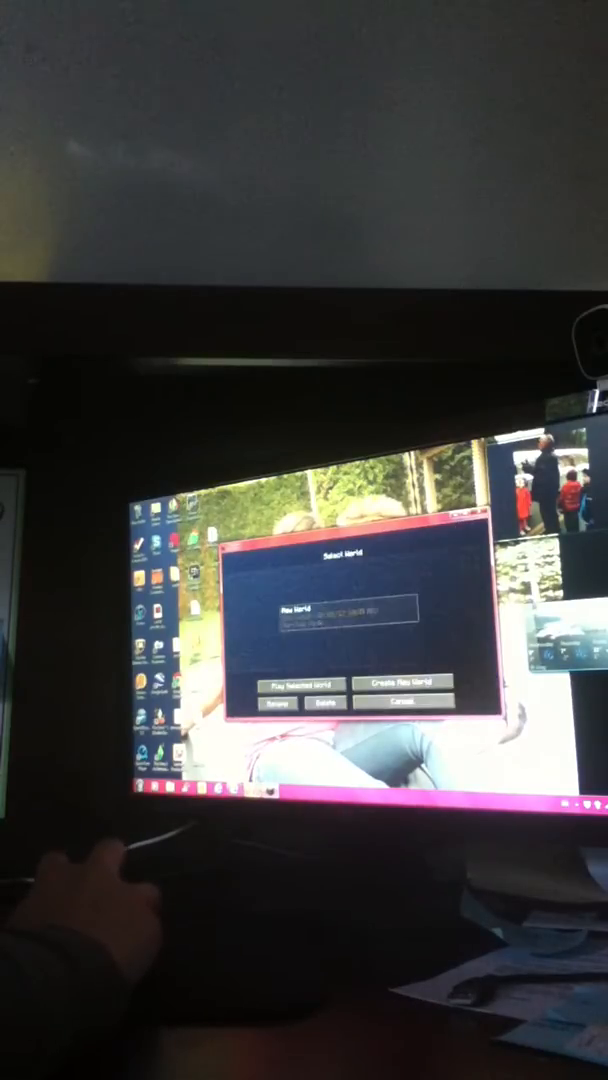
pyautogui.click(292, 684)
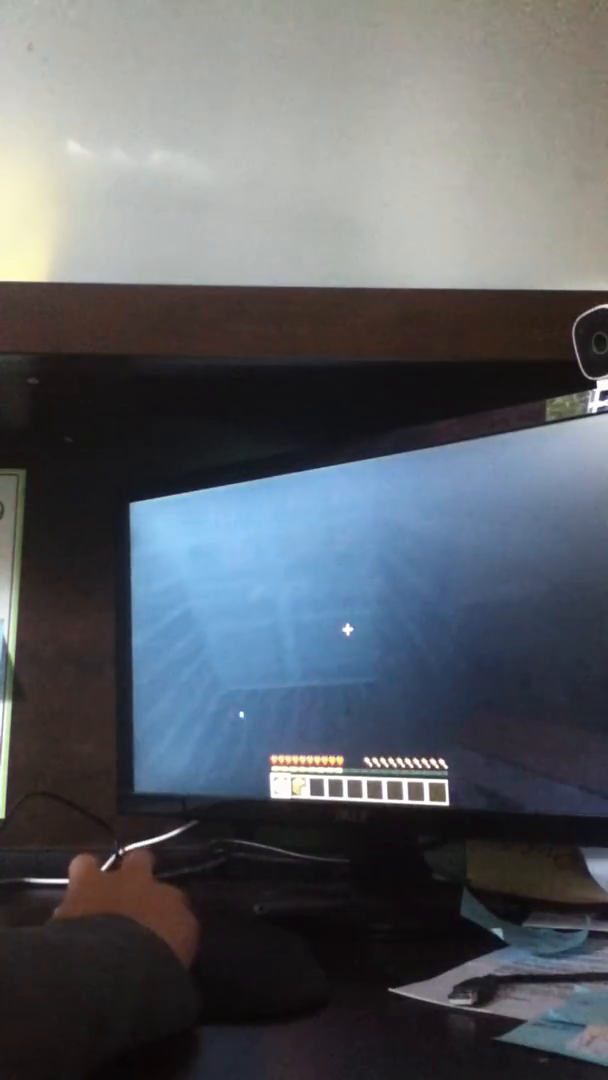
pyautogui.press('e')
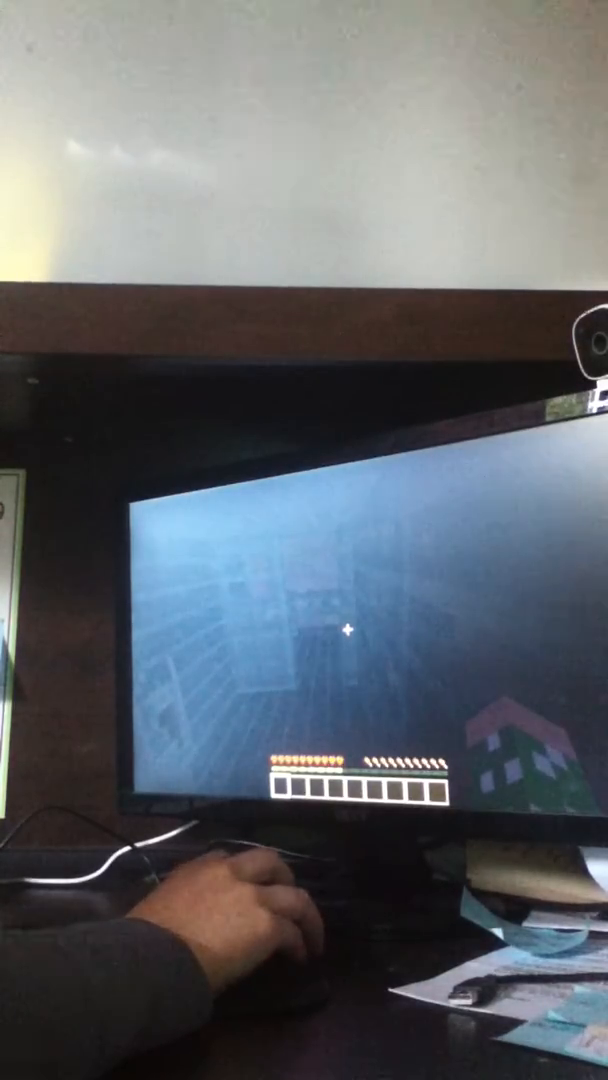
# Pause the game with Escape to bring up the game menu.
pyautogui.press('Escape')
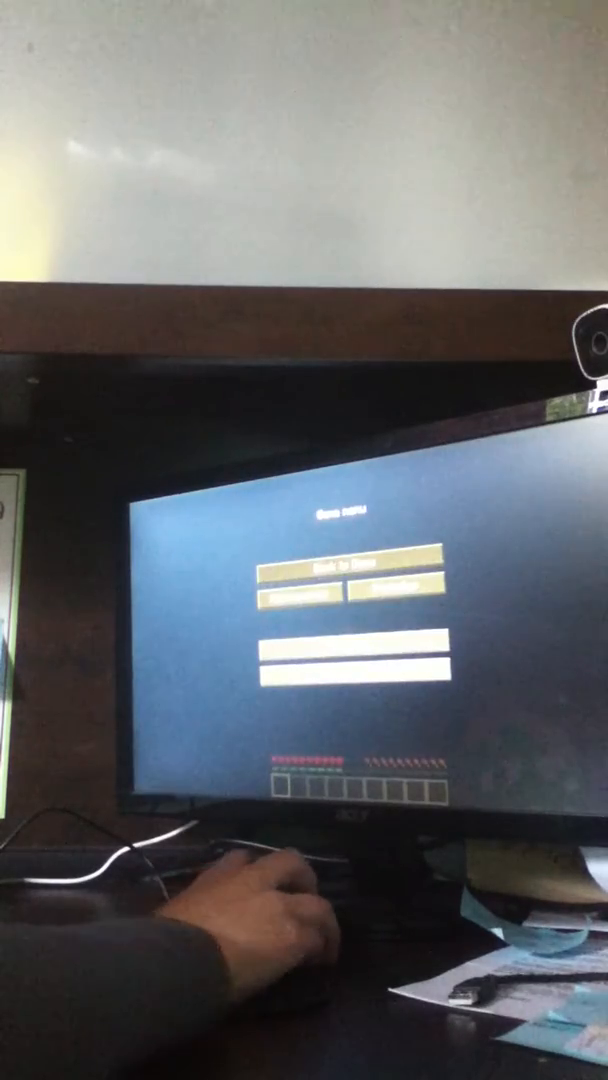